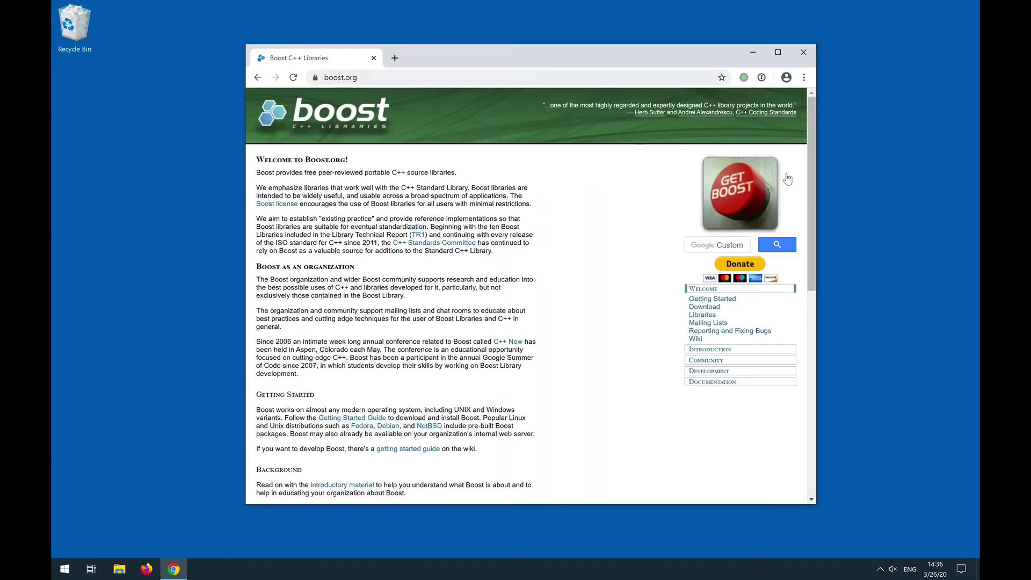
mouse_move(711, 292)
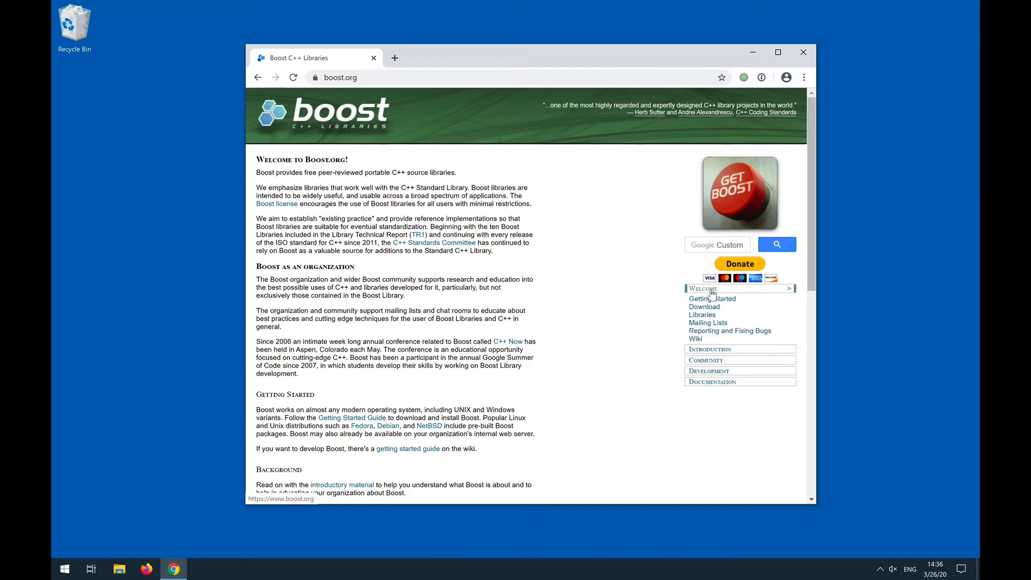
Step: Go to the Boost Downloads page and bring the 1.72.0 release files table into view
click(703, 306)
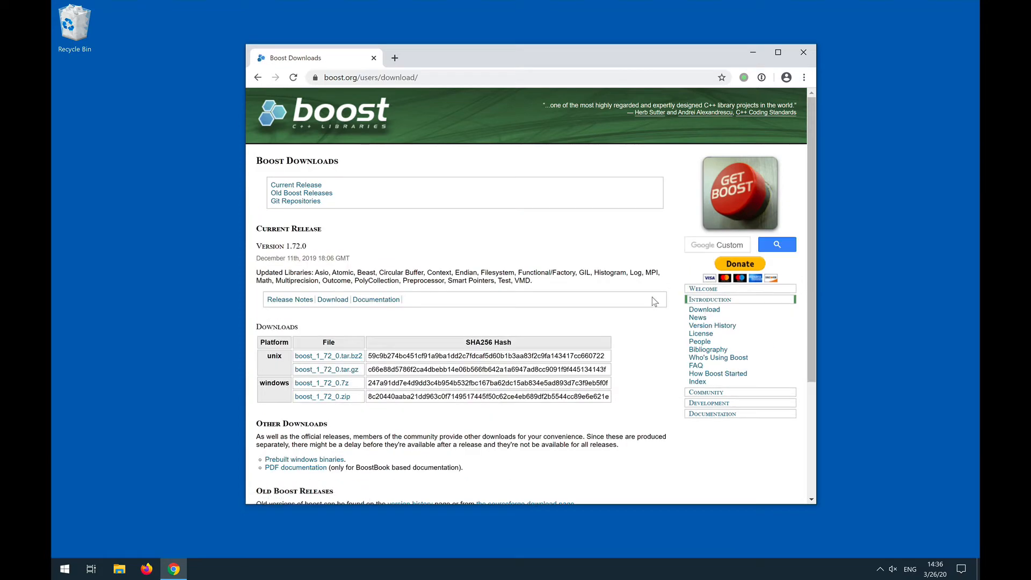
scroll(down, 3)
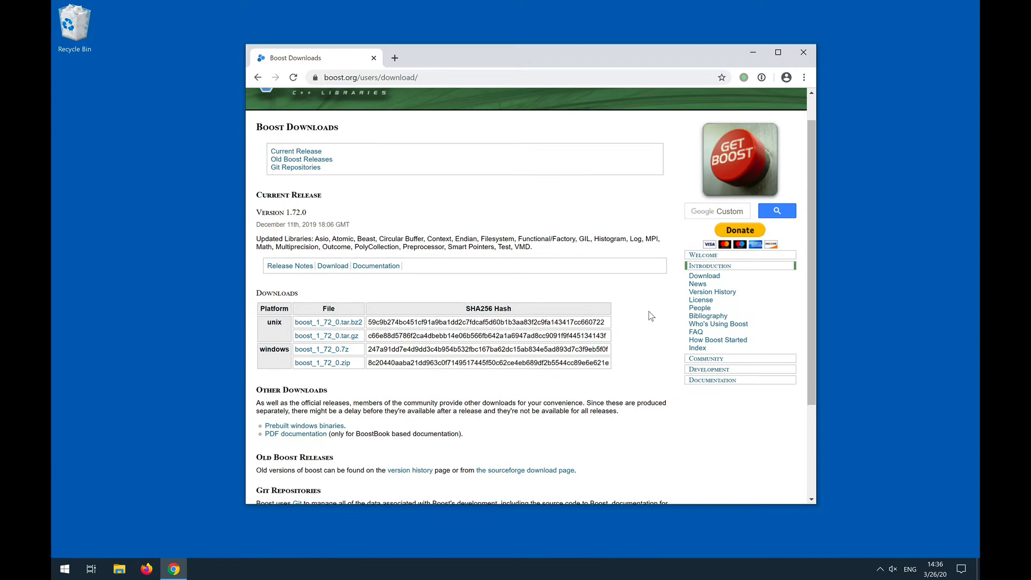
scroll(down, 3)
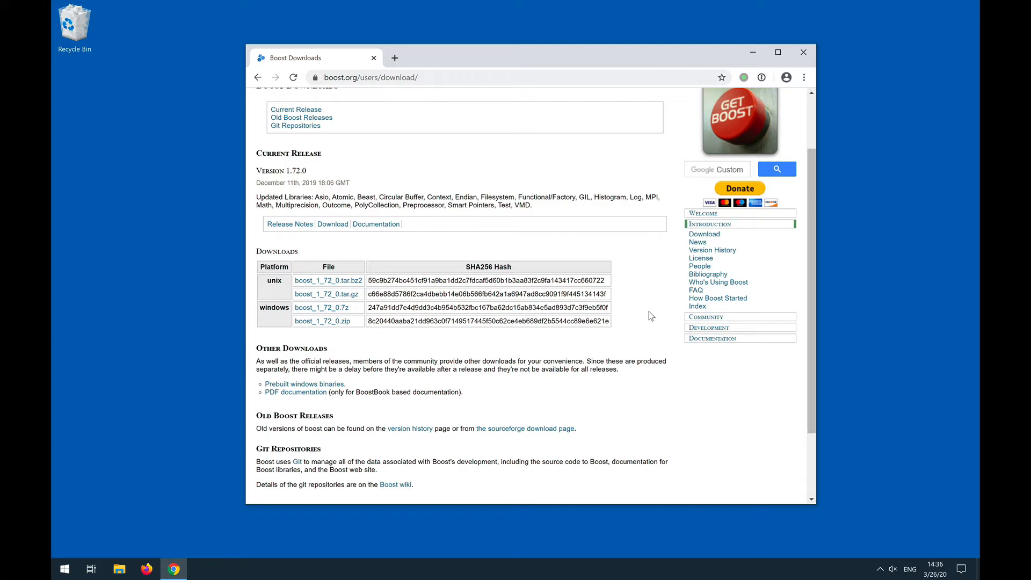
mouse_move(386, 311)
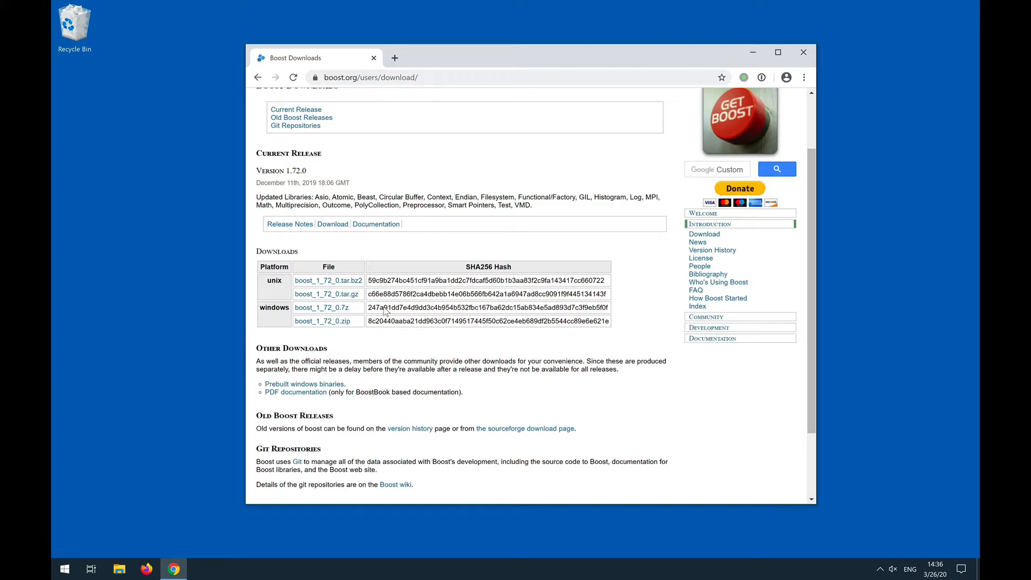
mouse_move(336, 321)
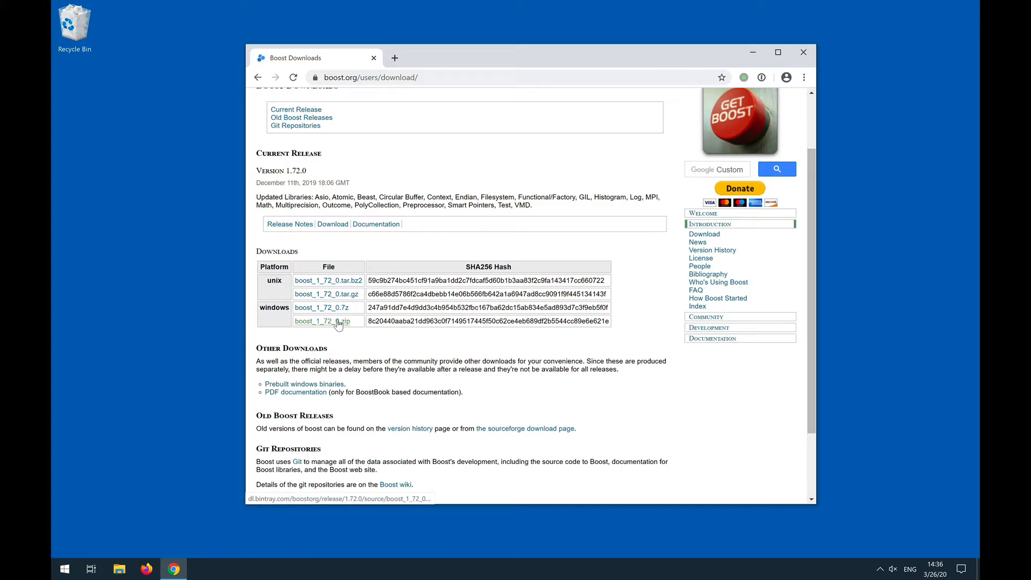
Step: Download boost_1_72_0.zip from the windows row and show it in the Downloads folder
click(322, 321)
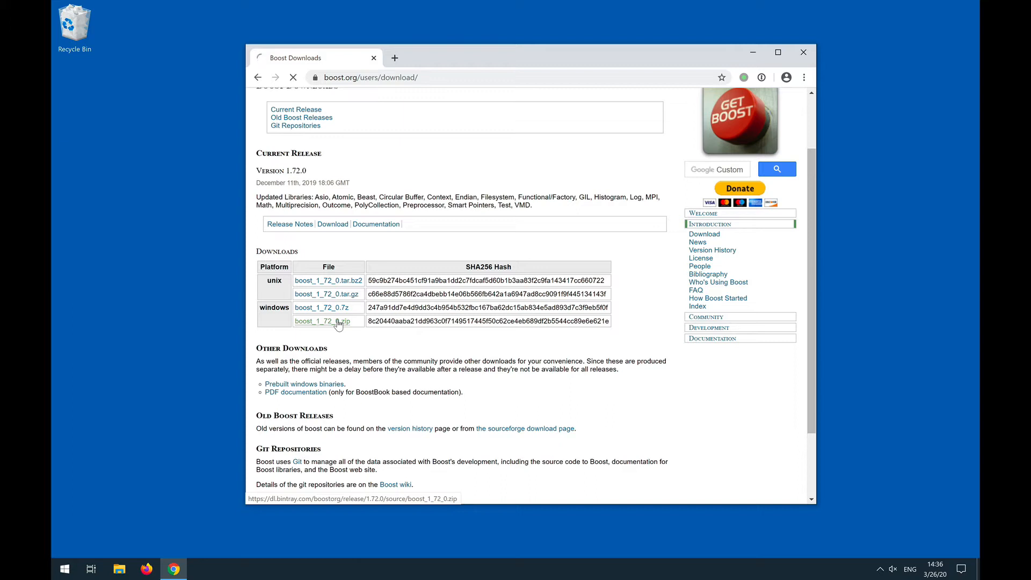
click(328, 320)
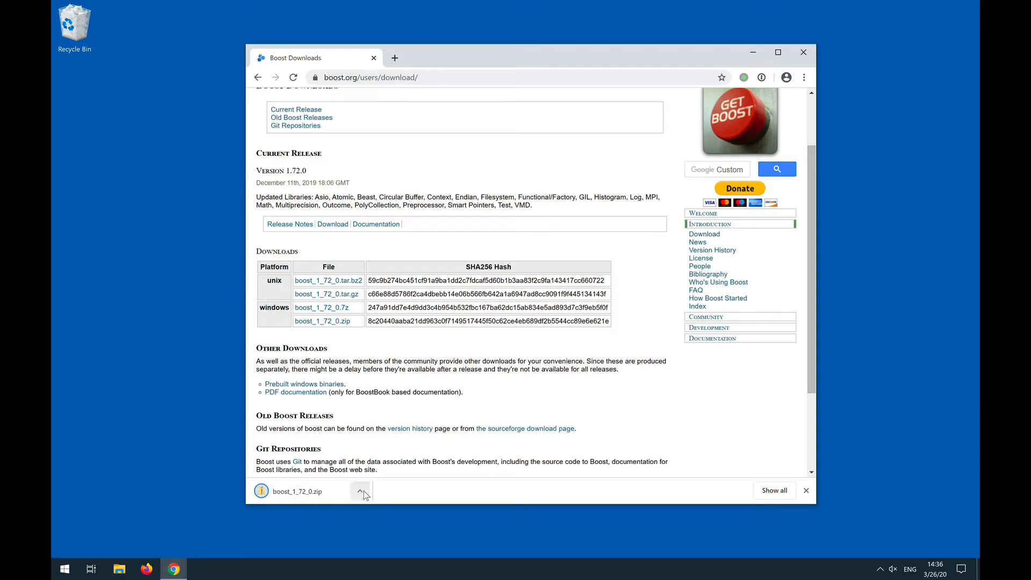
click(359, 492)
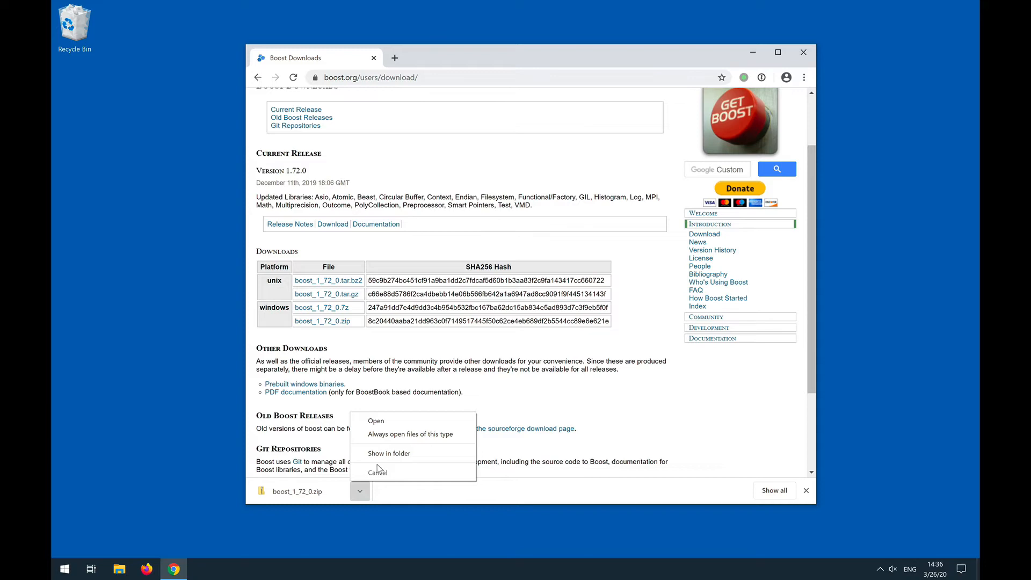
click(389, 453)
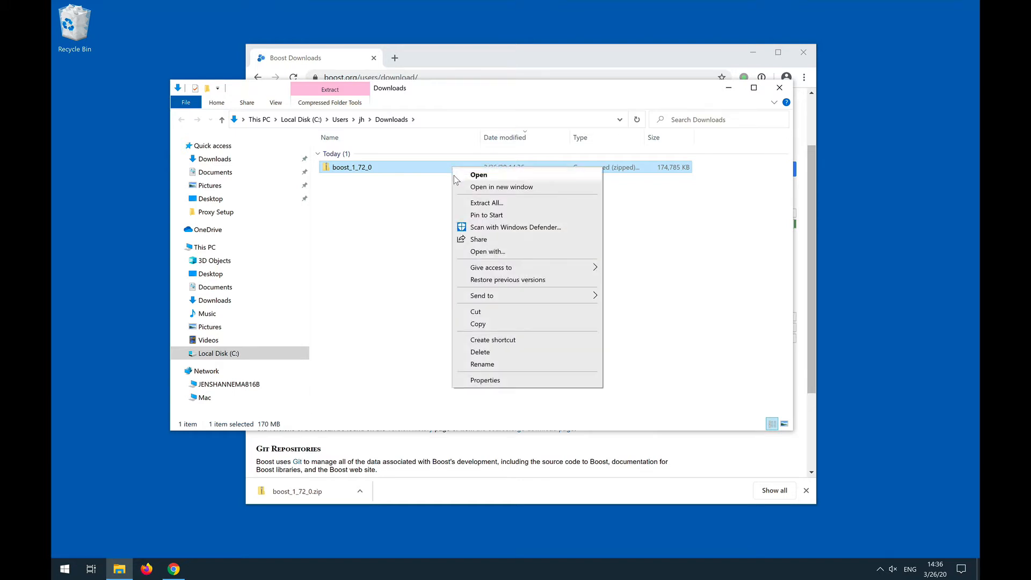
mouse_move(485, 208)
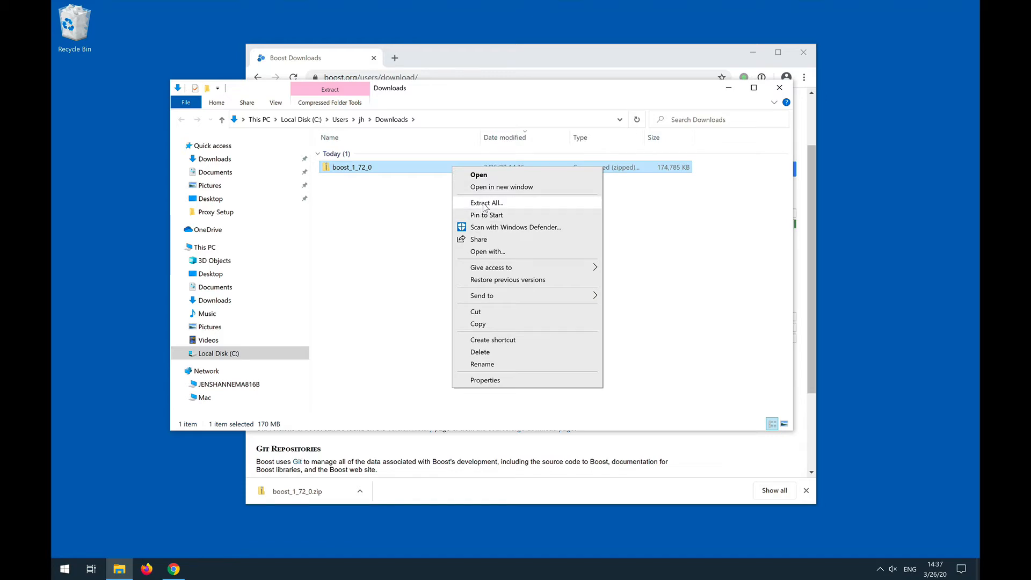
Step: Begin Extract All on the zip to C:\Users\jh\Downloads\boost_1_72_0 with auto-show of extracted files off
click(486, 202)
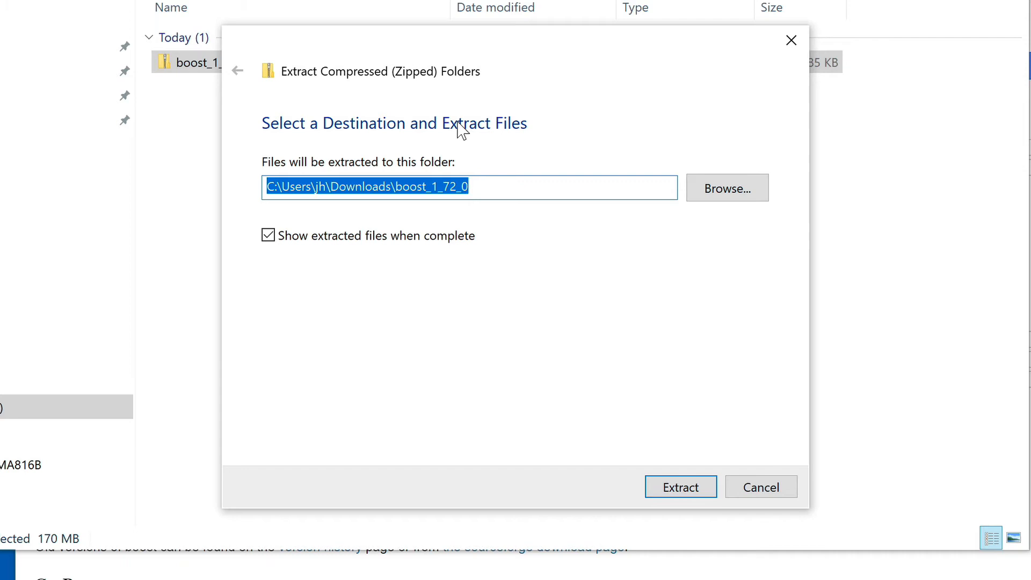
mouse_move(596, 500)
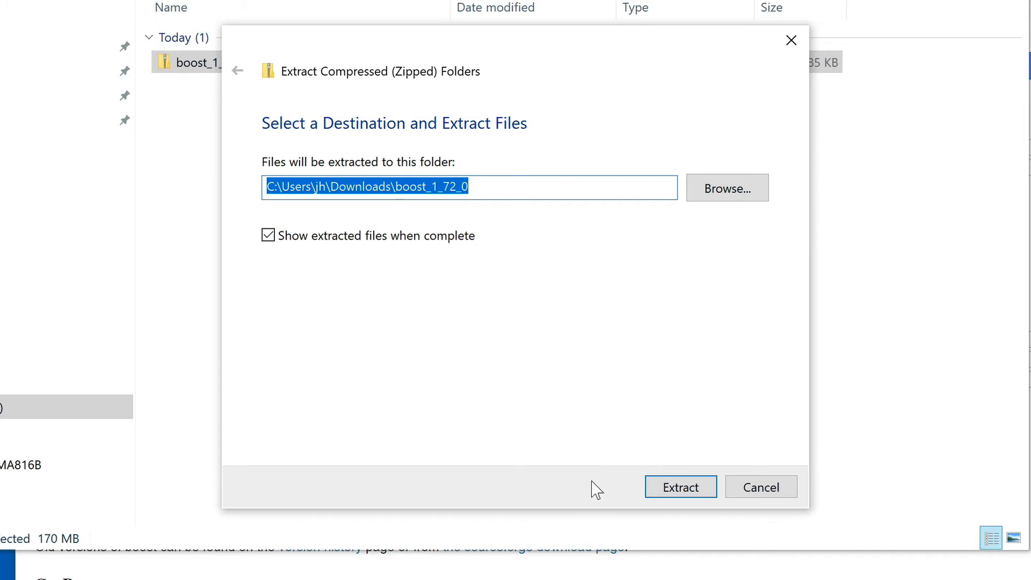
mouse_move(730, 377)
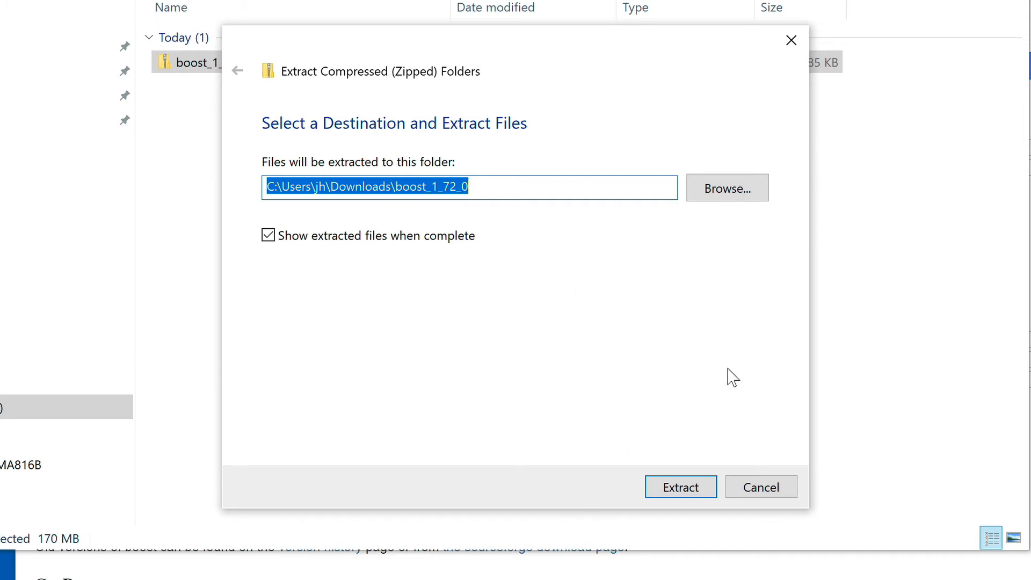
mouse_move(421, 228)
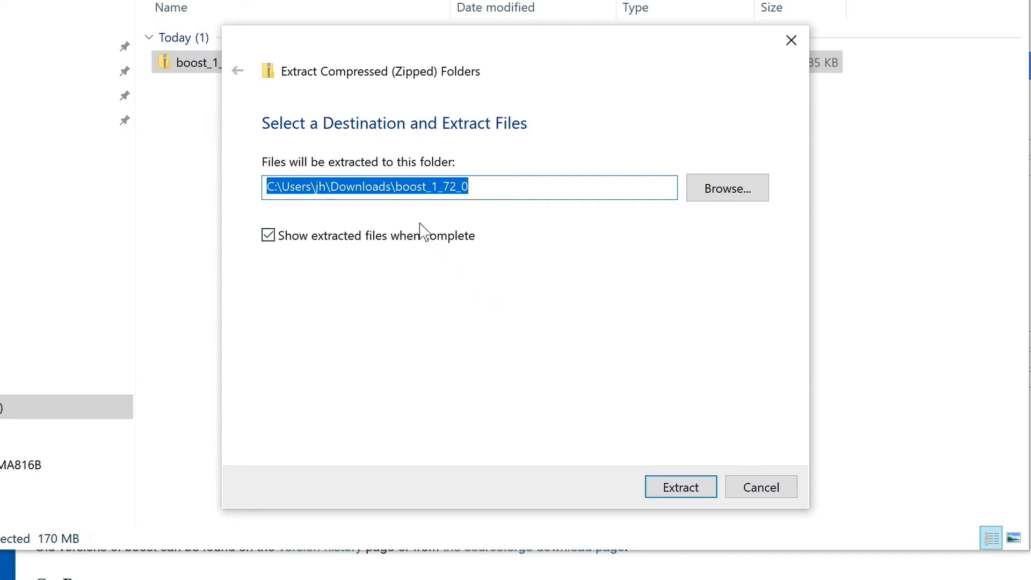
click(268, 235)
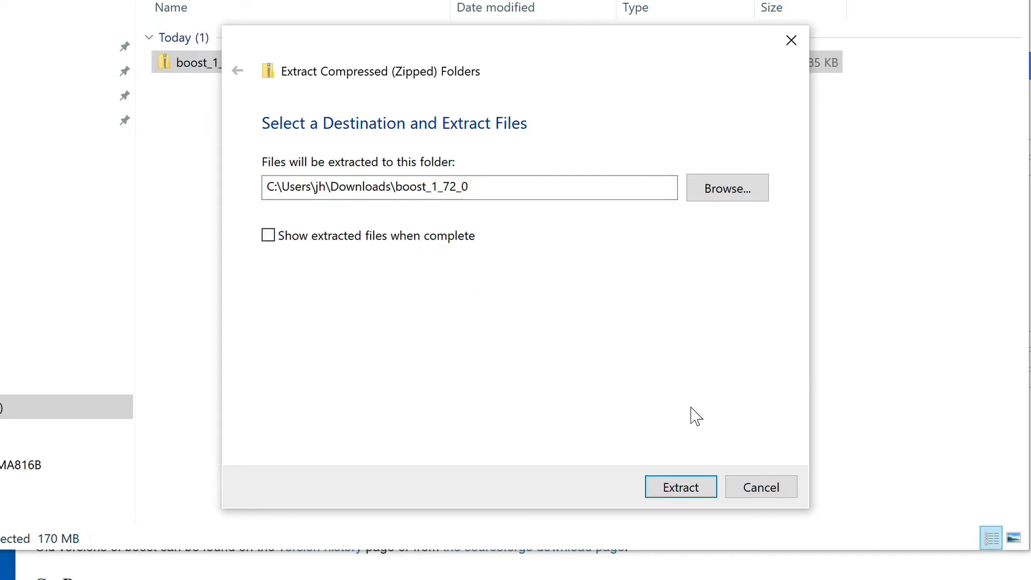
mouse_move(685, 500)
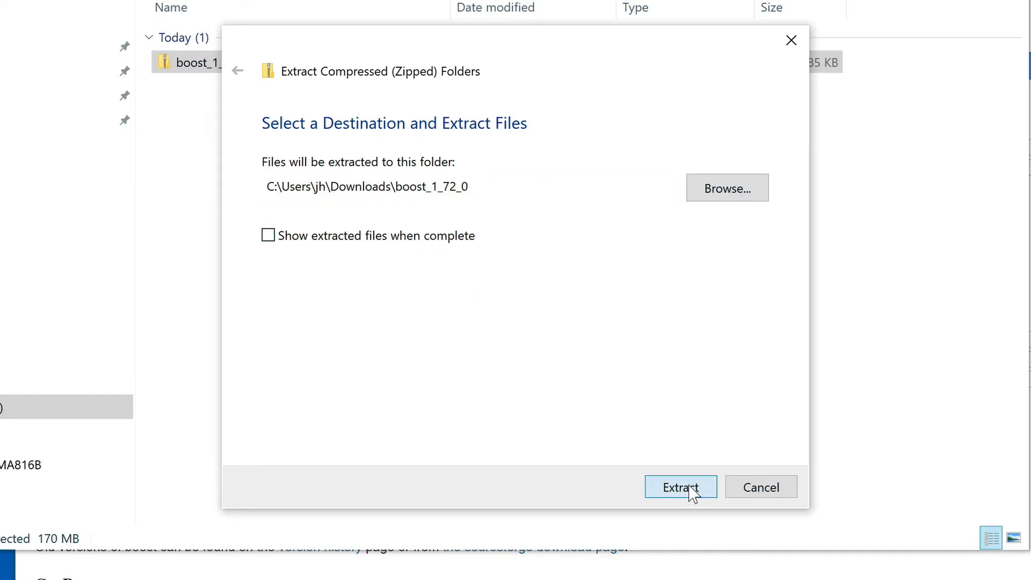
mouse_move(692, 391)
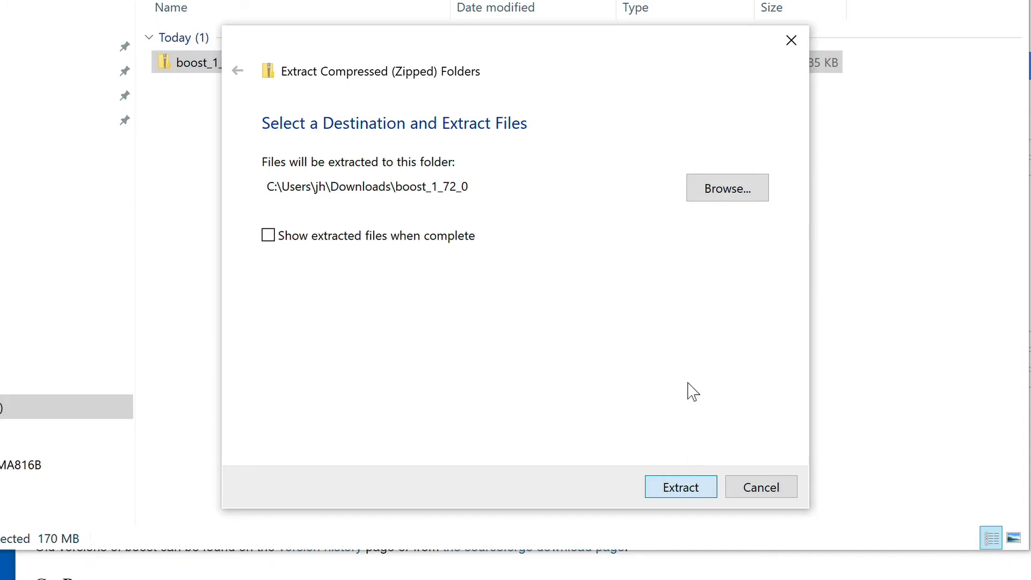
Step: Extract the zip so a boost_1_72_0 folder appears beside it in Downloads
click(681, 487)
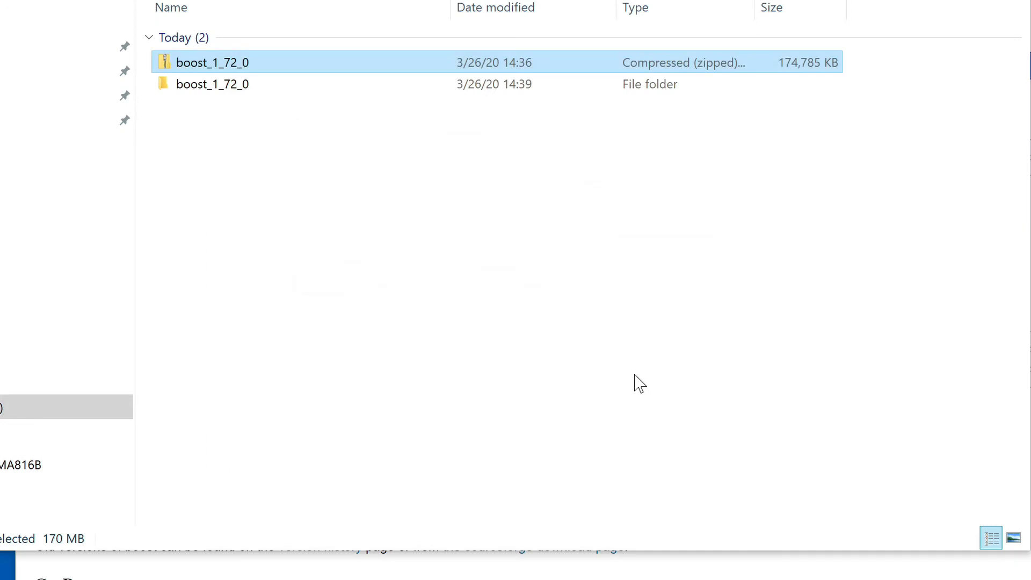
mouse_move(629, 335)
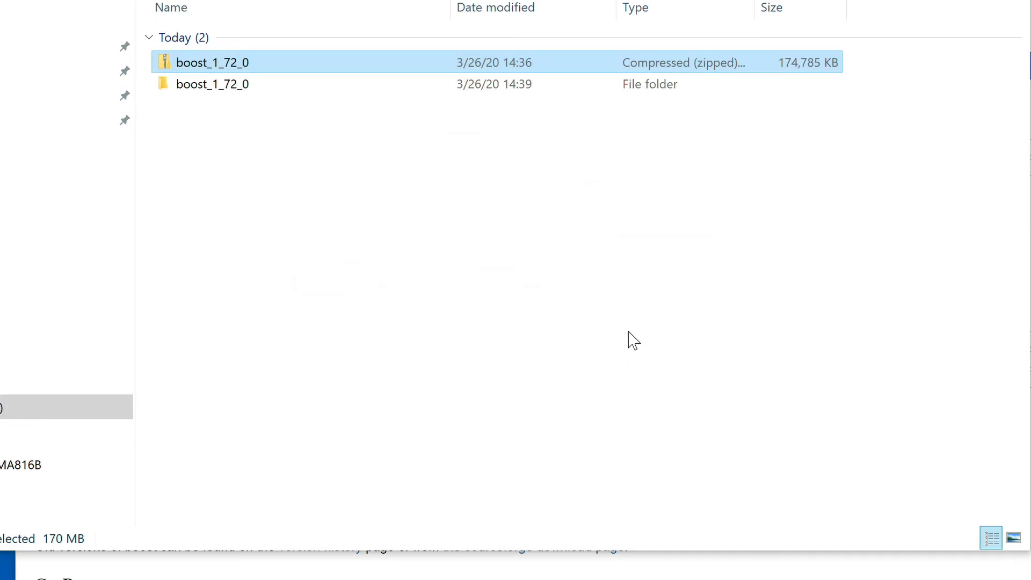
mouse_move(572, 199)
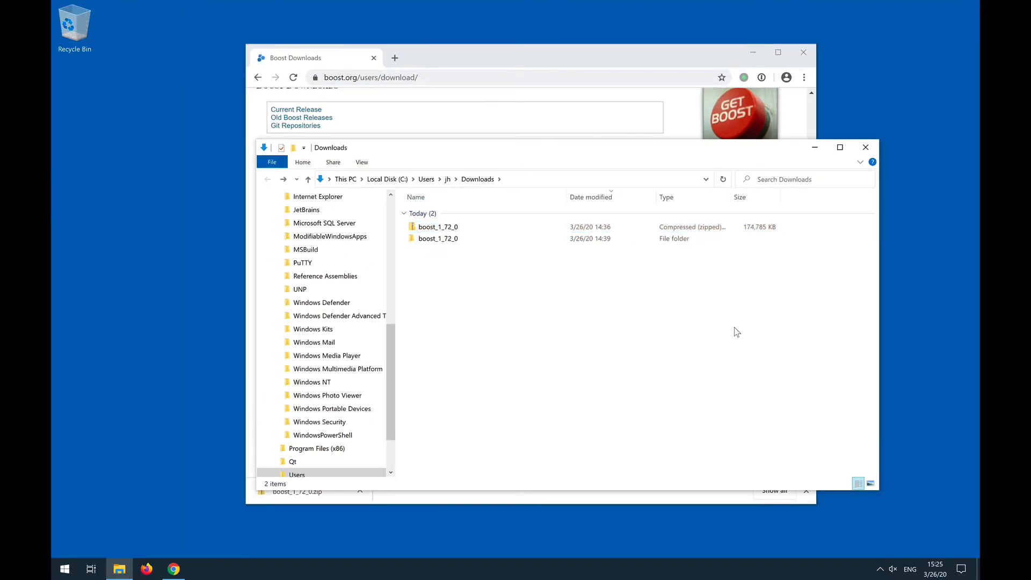
mouse_move(398, 283)
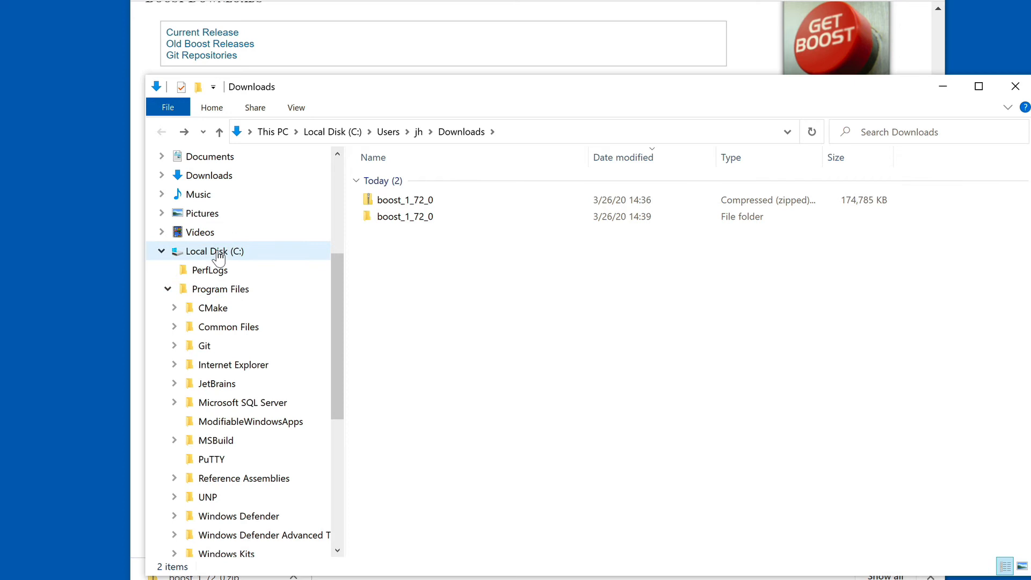
Step: Make a new Boost folder under C:\Program Files and select the extracted boost_1_72_0 folder
right_click(220, 289)
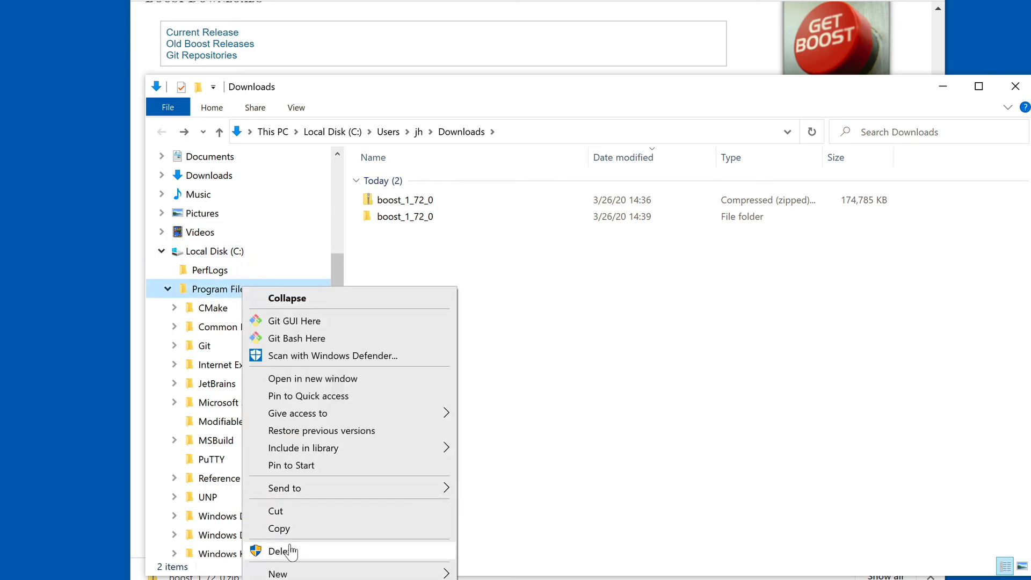
mouse_move(274, 574)
text(Boost)
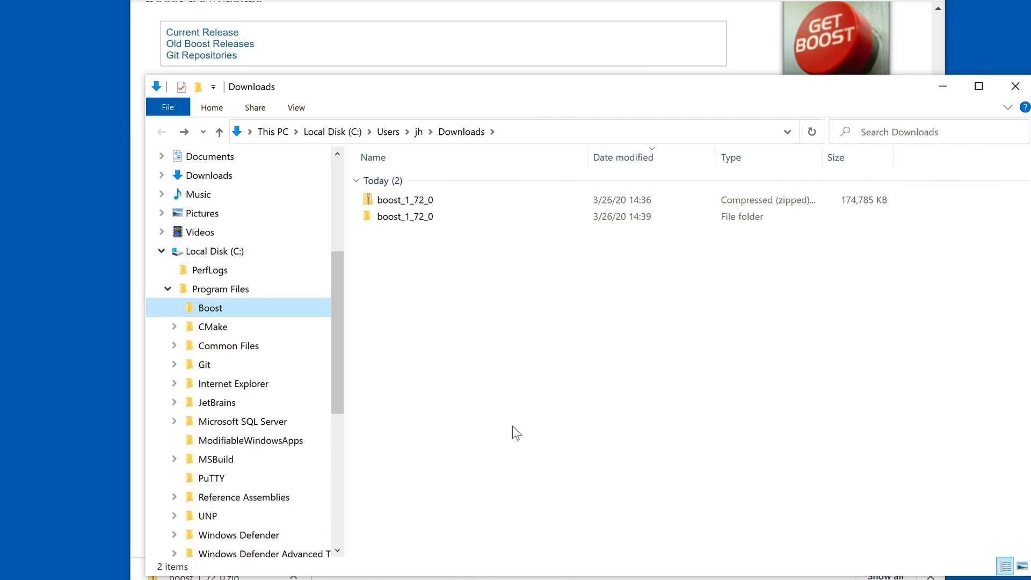
click(405, 216)
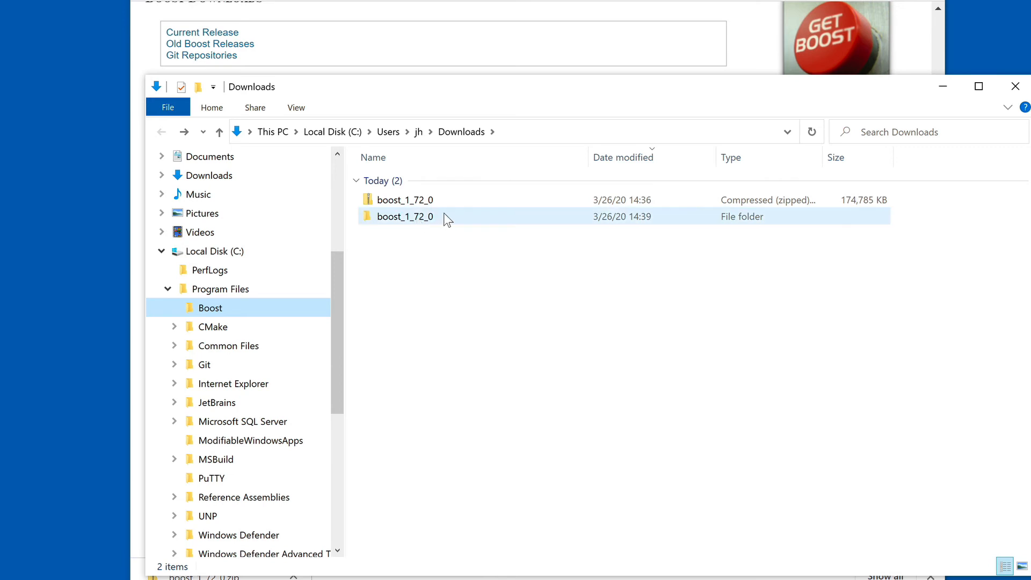
Step: Drag the inner boost_1_72_0 folder into Program Files\Boost, granting administrator permission
double_click(403, 217)
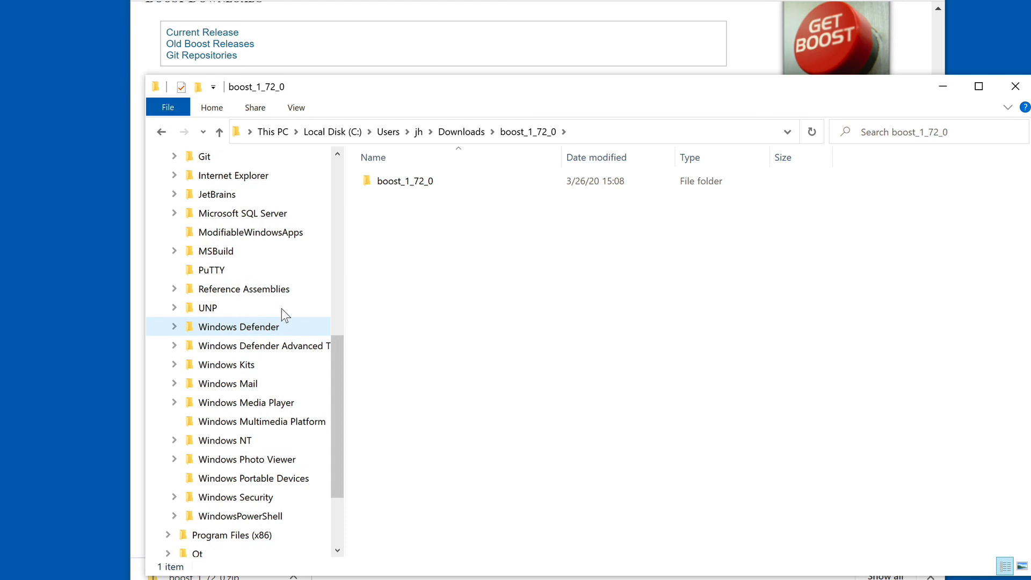
click(406, 181)
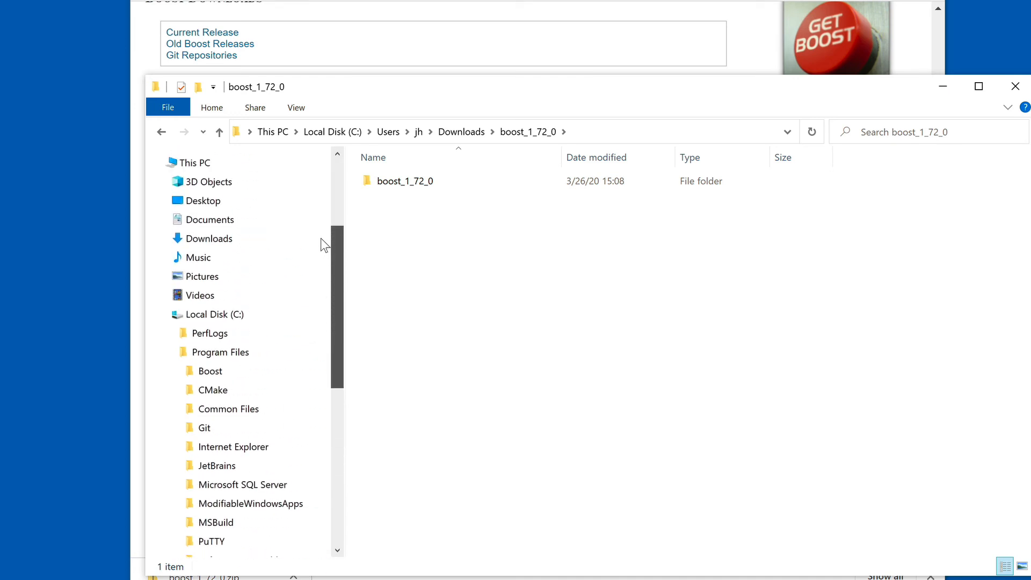
click(406, 180)
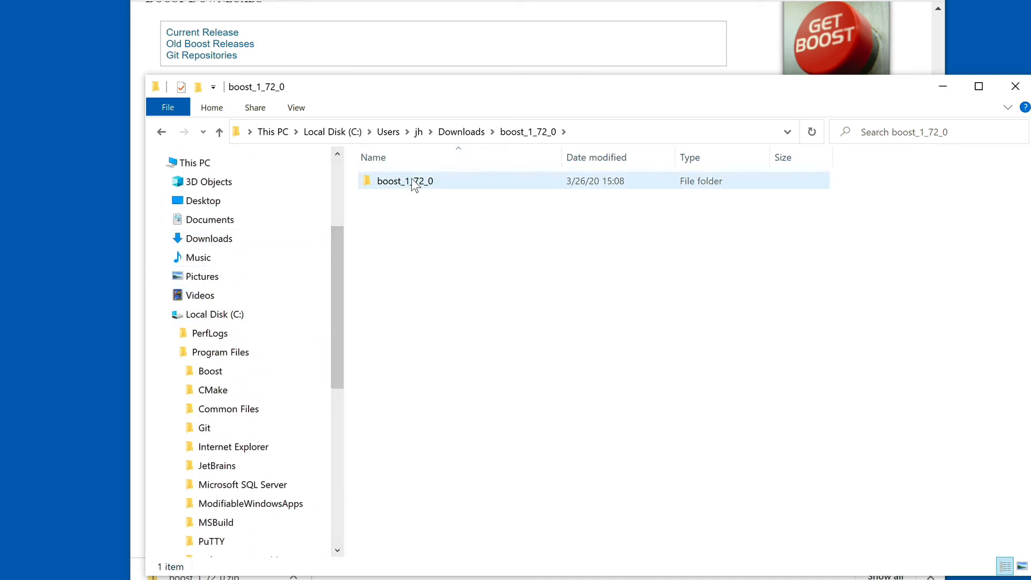
drag(404, 181, 244, 352)
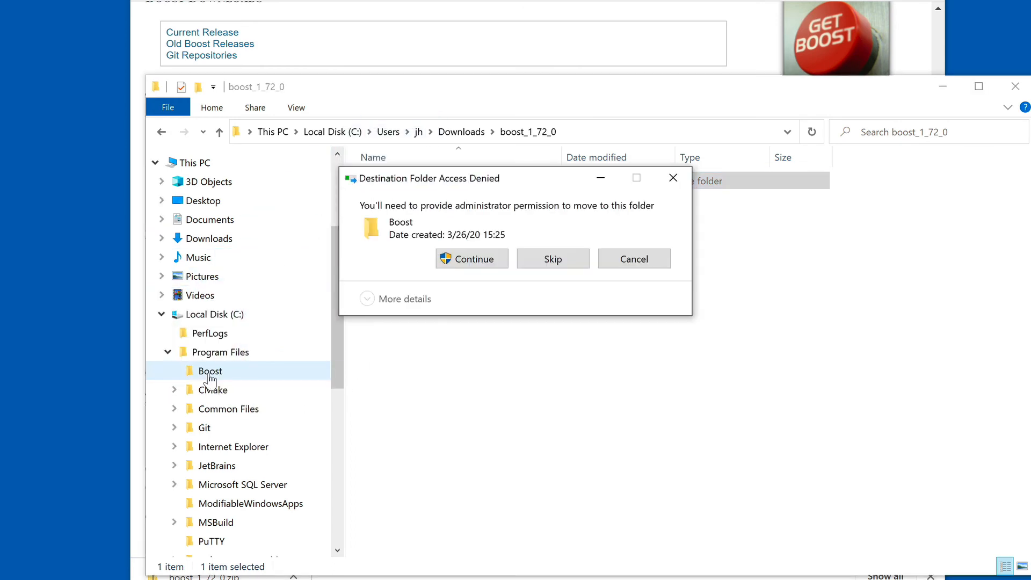
click(471, 258)
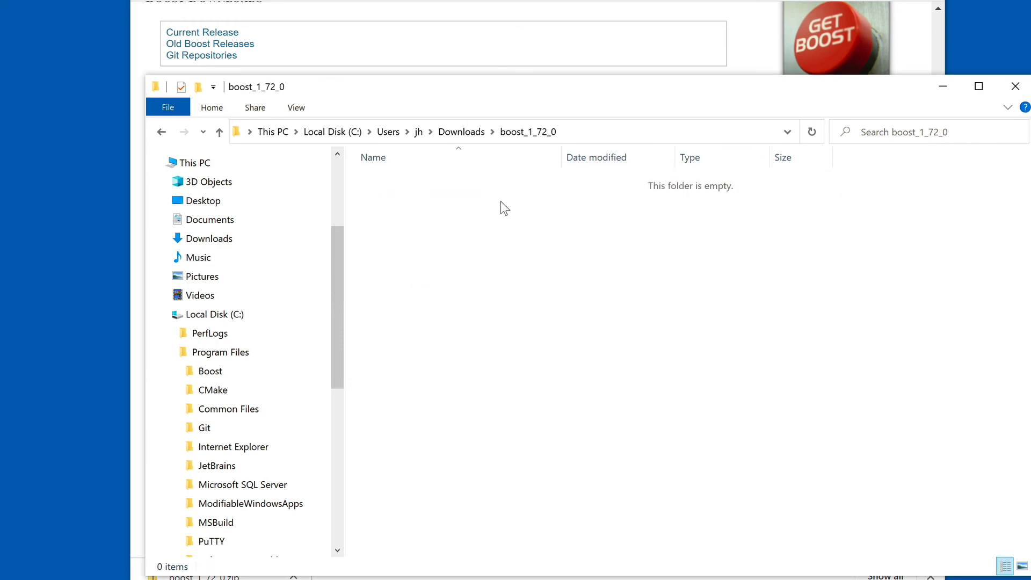
mouse_move(442, 146)
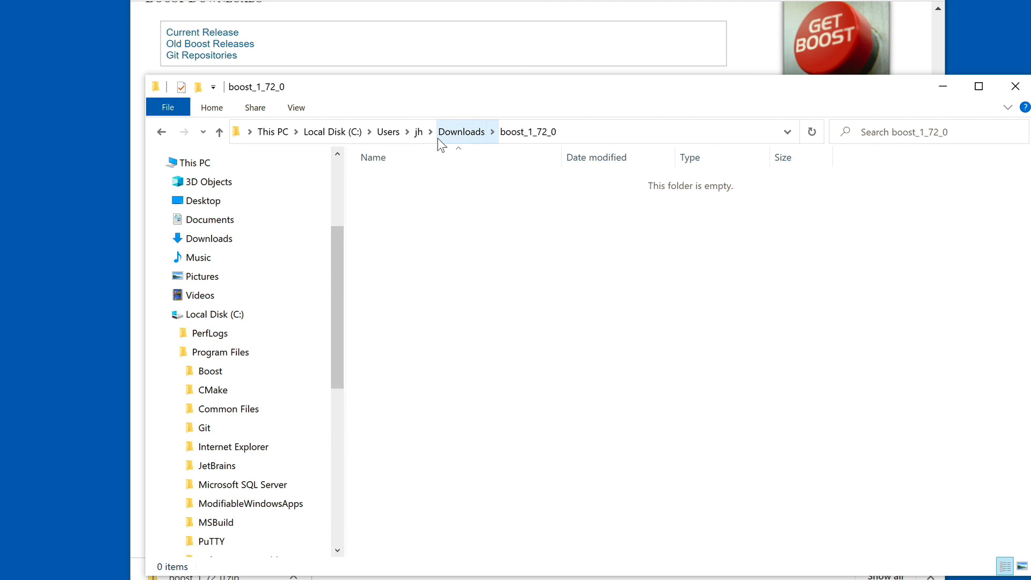
Step: Browse into Program Files\Boost\boost_1_72_0 to confirm its 19 Boost source items
click(210, 370)
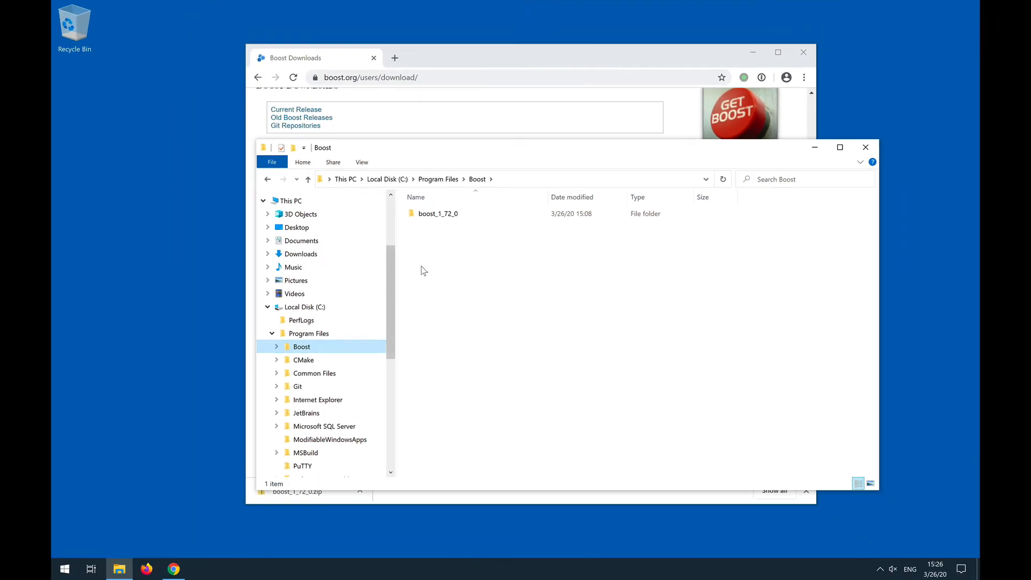
double_click(438, 213)
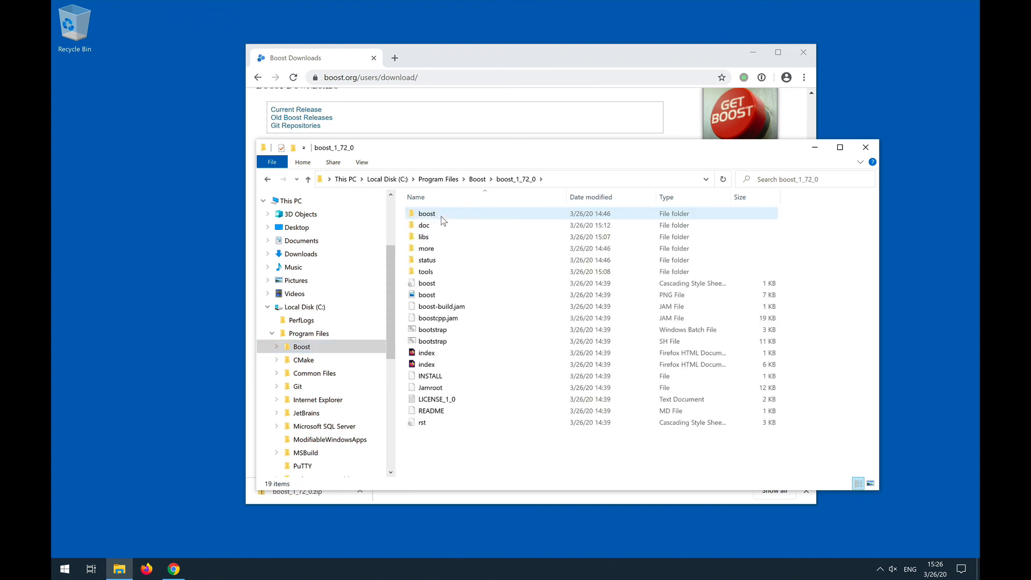